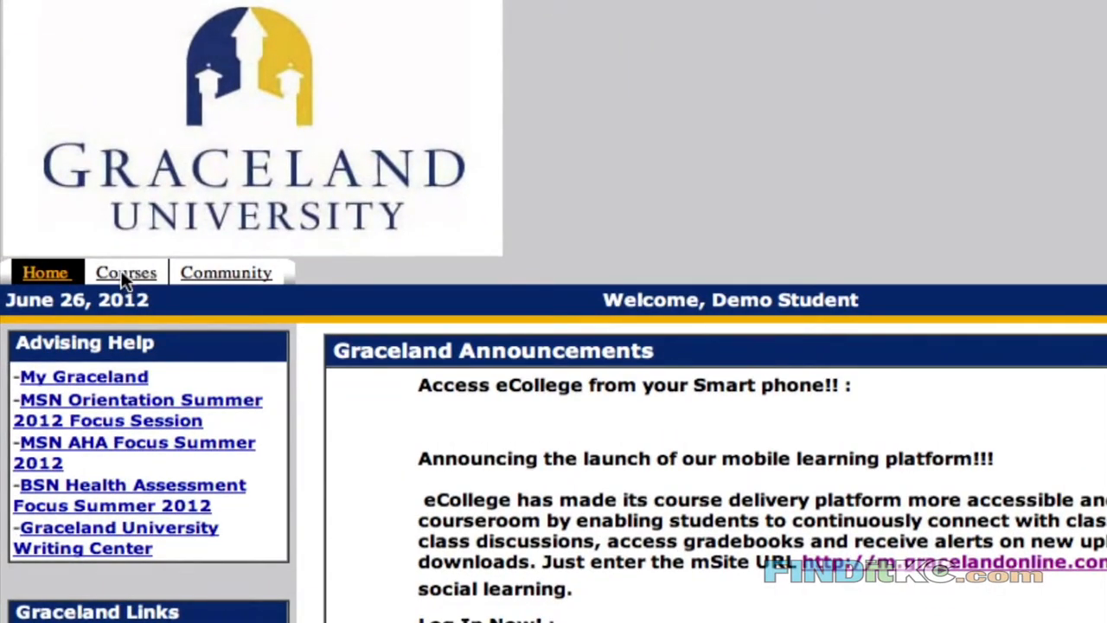
- Open the Courses list and enter IPD0618 Leadership: Looking Toward the Future
{"action": "left_click", "coordinate": [125, 272]}
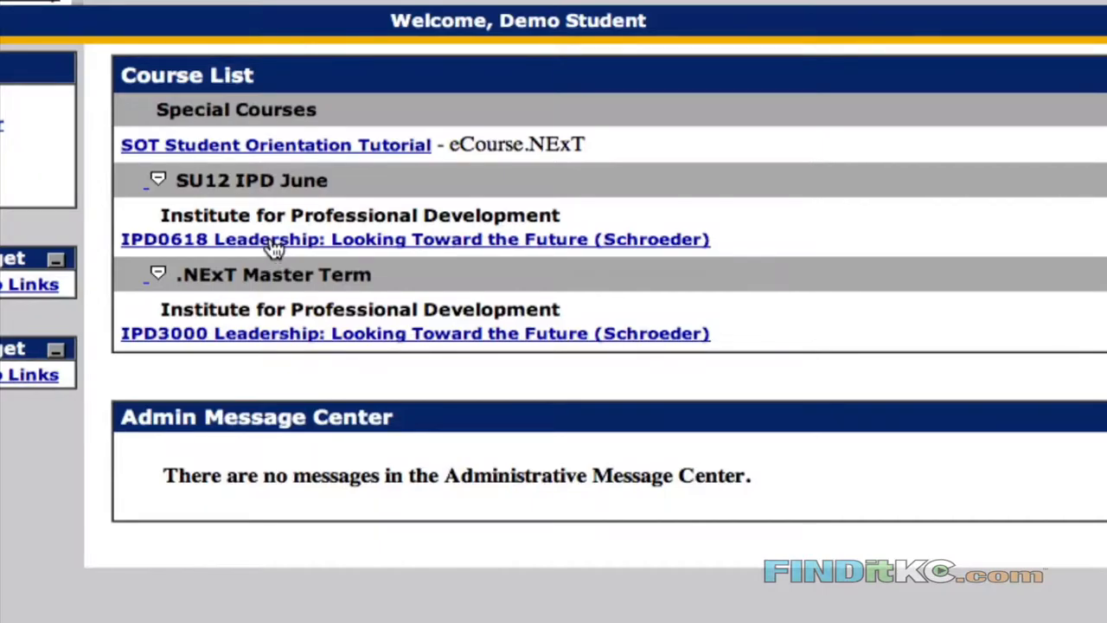
{"action": "mouse_move", "coordinate": [275, 239]}
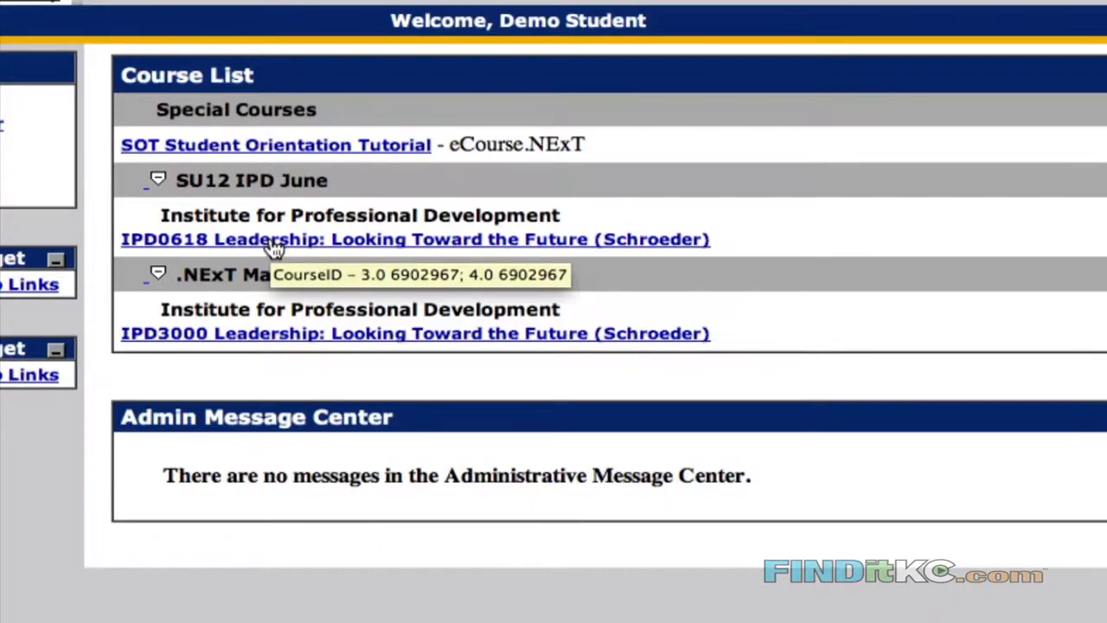
{"action": "left_click", "coordinate": [415, 239]}
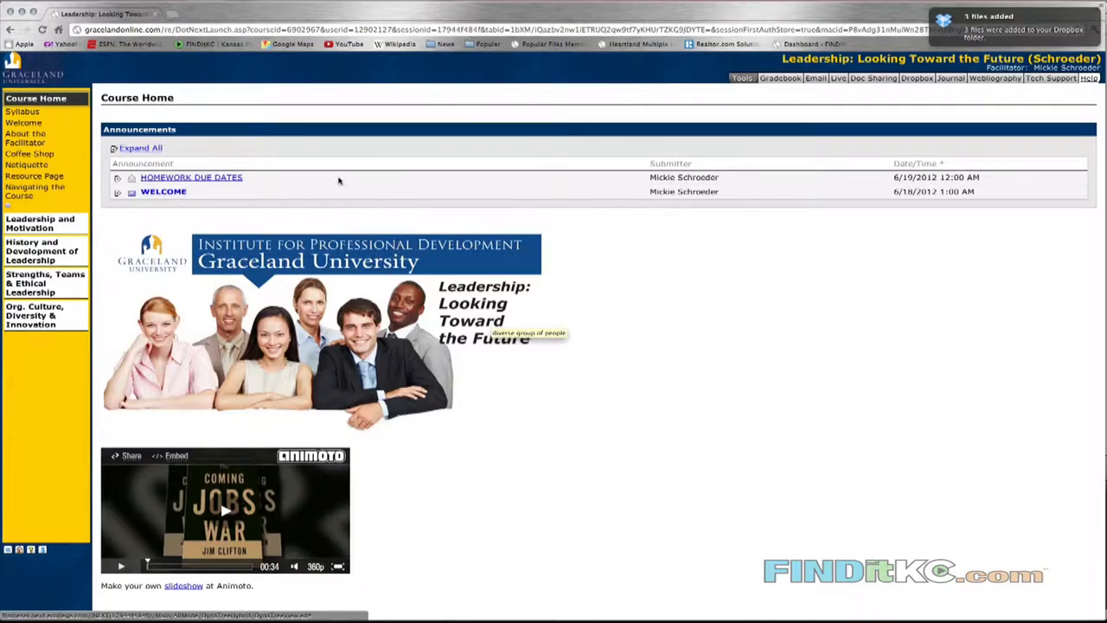
{"action": "mouse_move", "coordinate": [176, 220]}
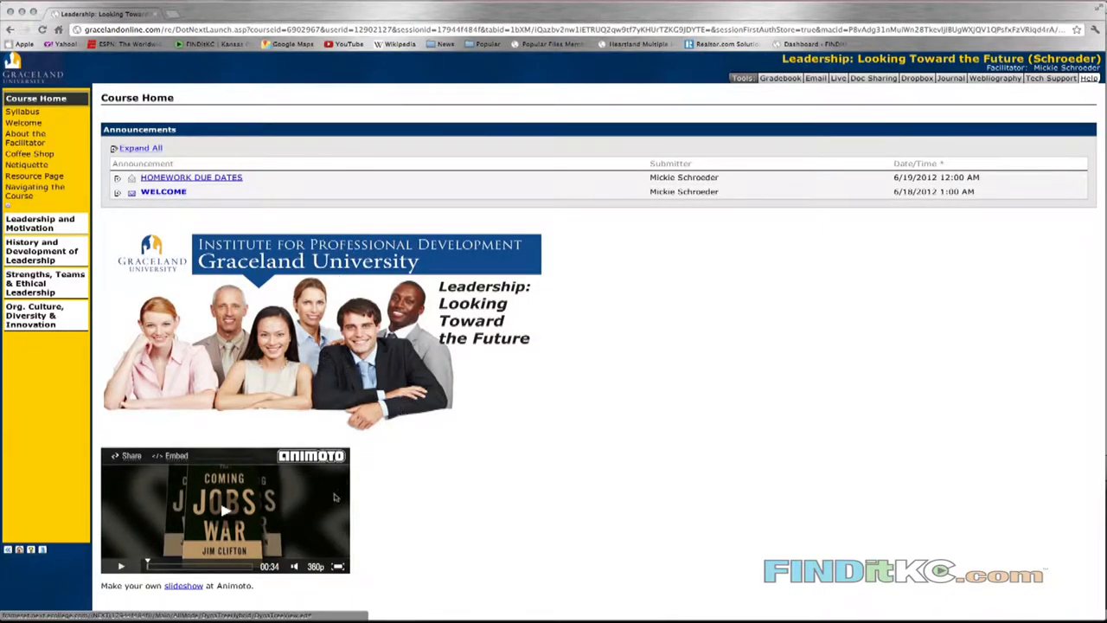
{"action": "mouse_move", "coordinate": [366, 439]}
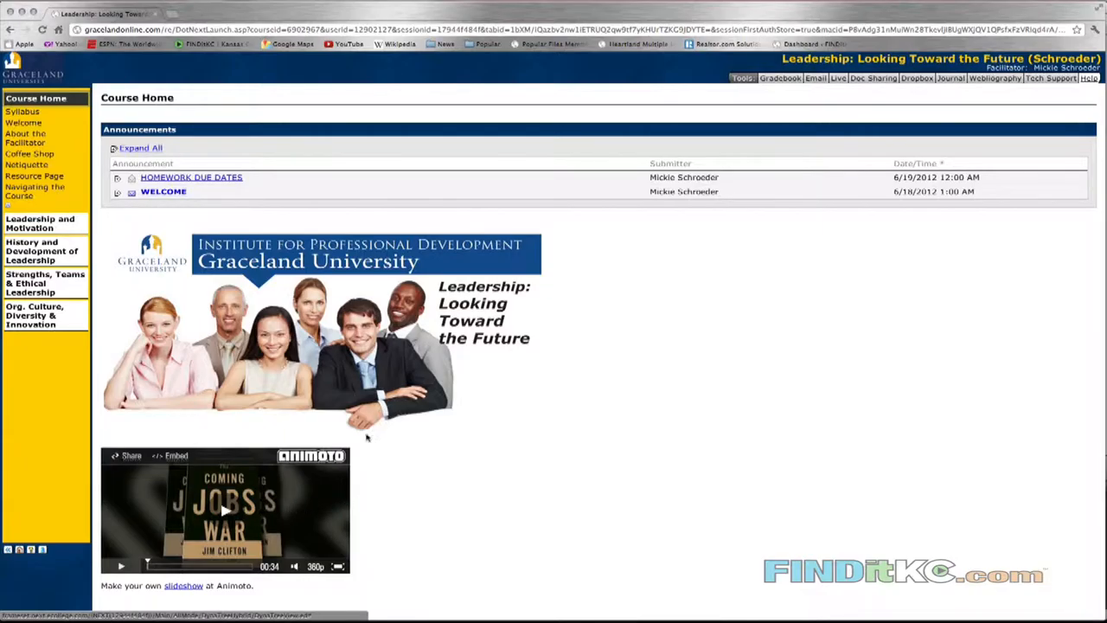
{"action": "mouse_move", "coordinate": [167, 237]}
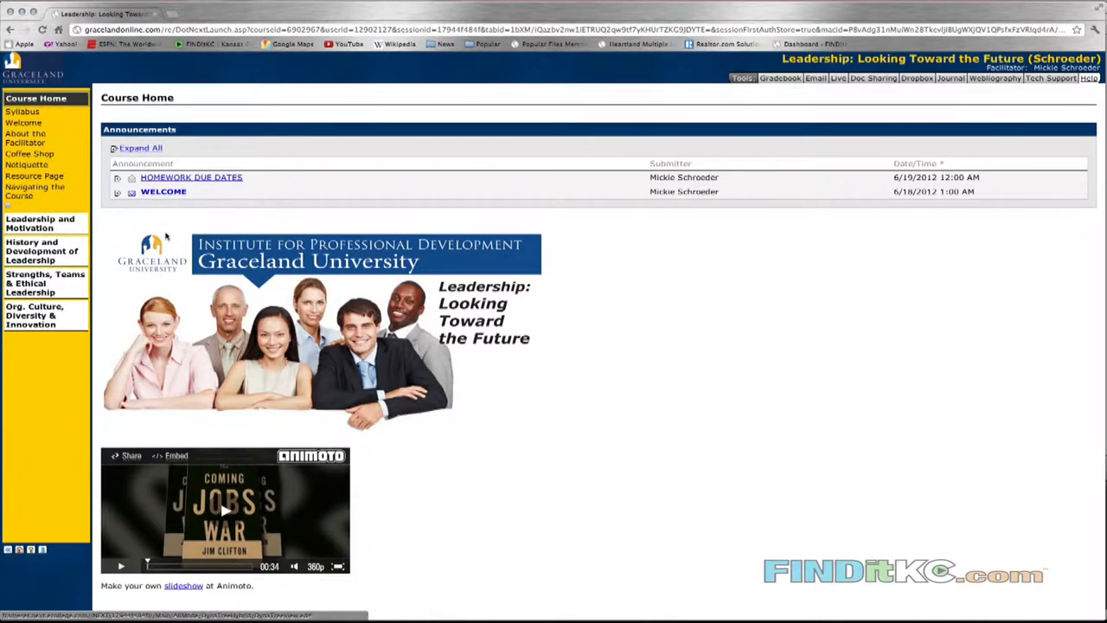
- View the Navigating the Course page from the left sidebar
{"action": "left_click", "coordinate": [34, 192]}
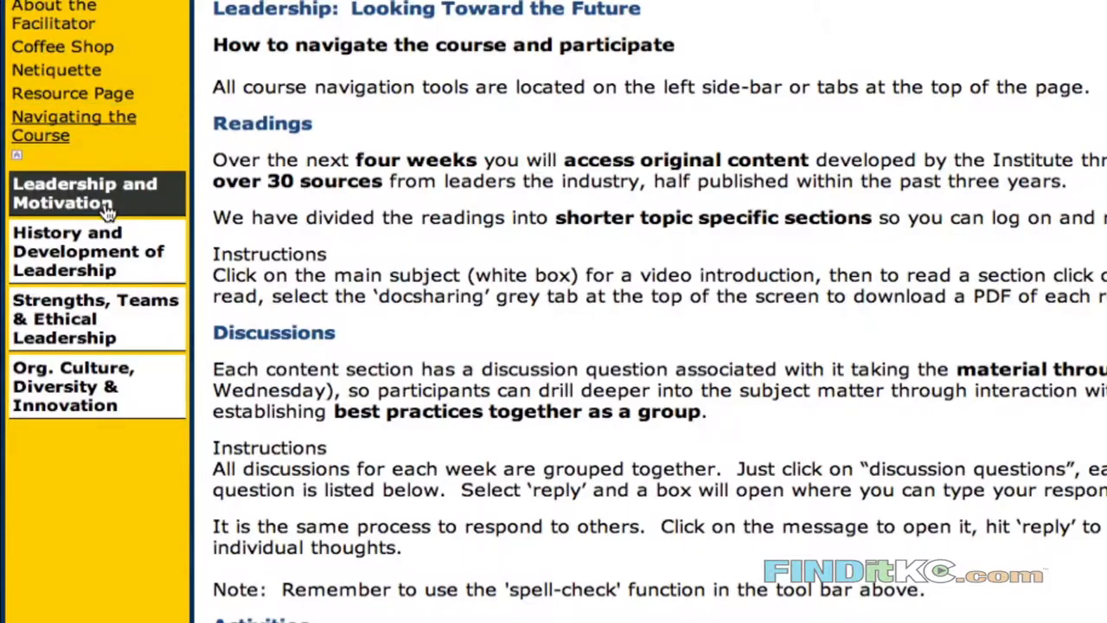
- Expand Leadership and Motivation to show its Week 1 Introduction reading
{"action": "left_click", "coordinate": [85, 193]}
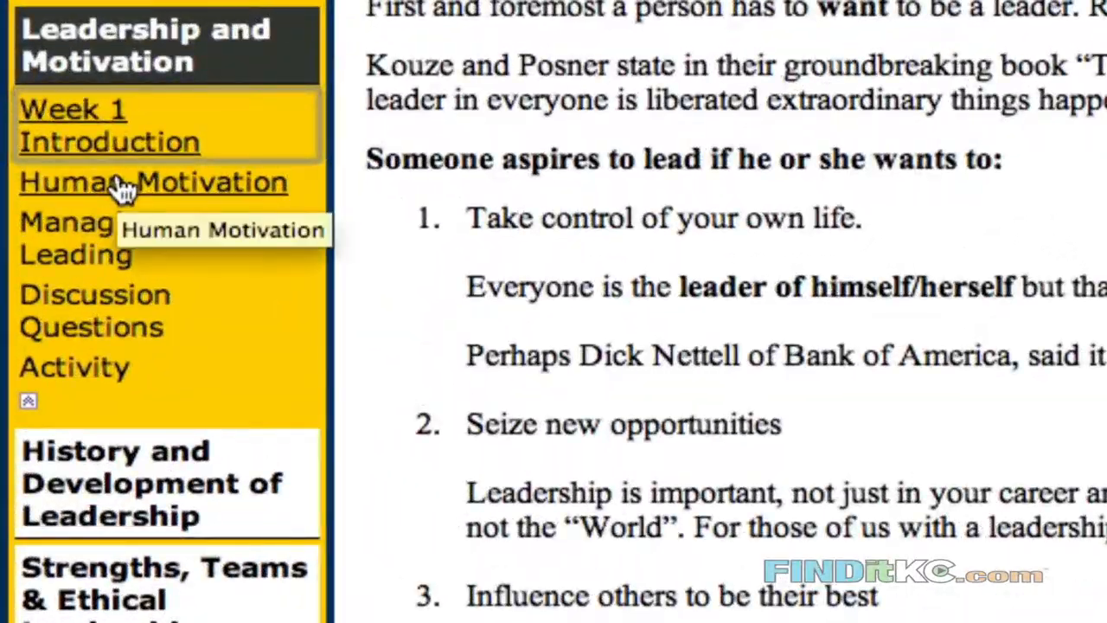
{"action": "mouse_move", "coordinate": [134, 186]}
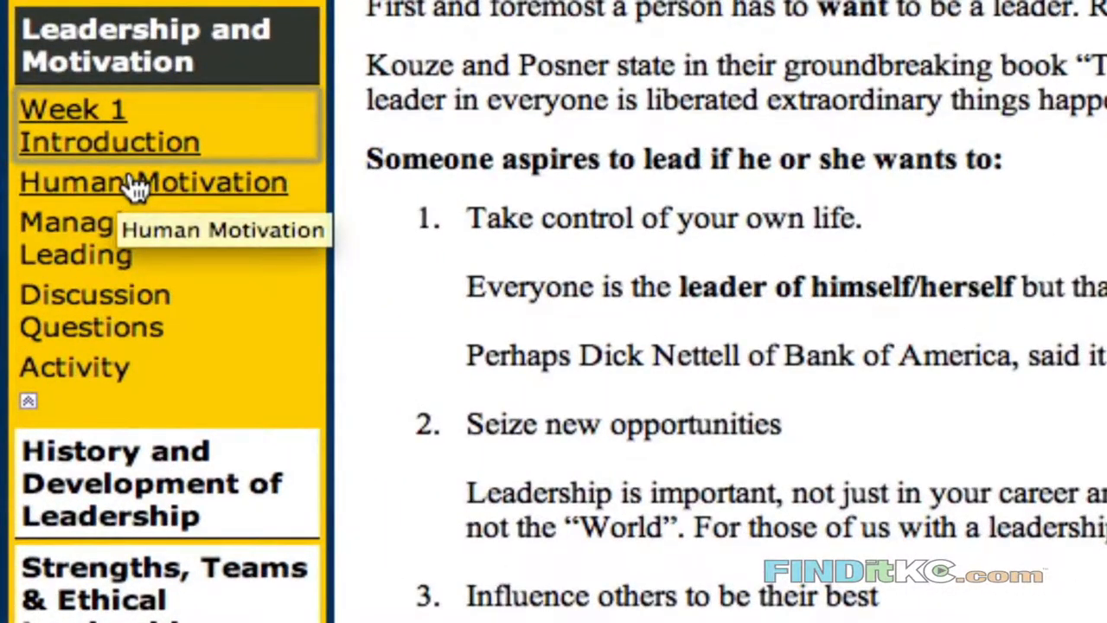
- View the Human Motivation reading, then scroll through Managing verses Leading
{"action": "left_click", "coordinate": [153, 182]}
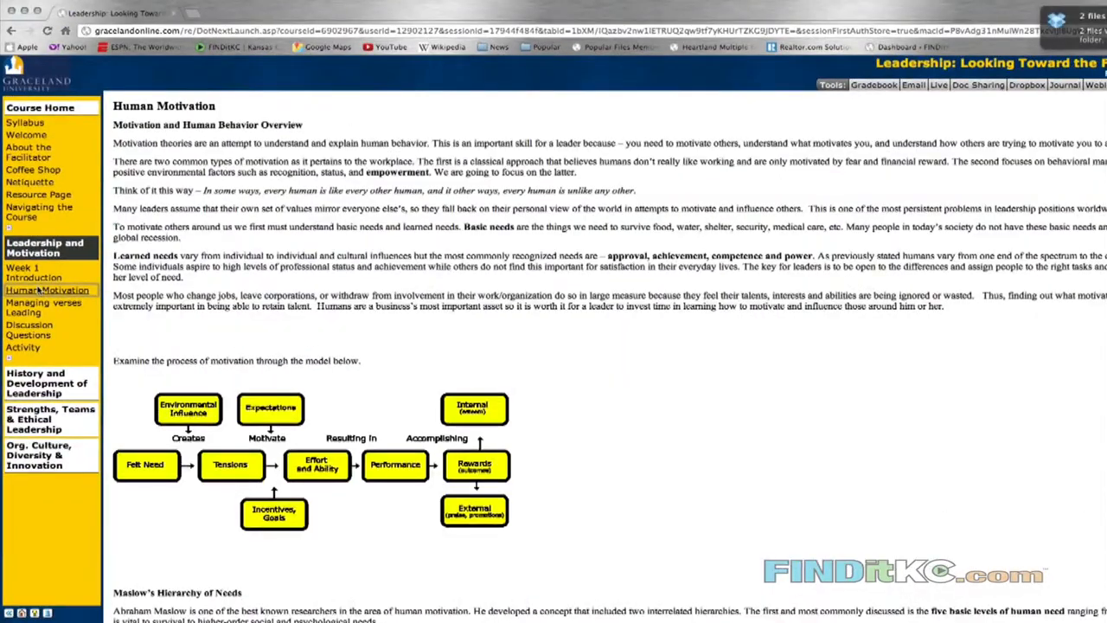
{"action": "left_click", "coordinate": [43, 307]}
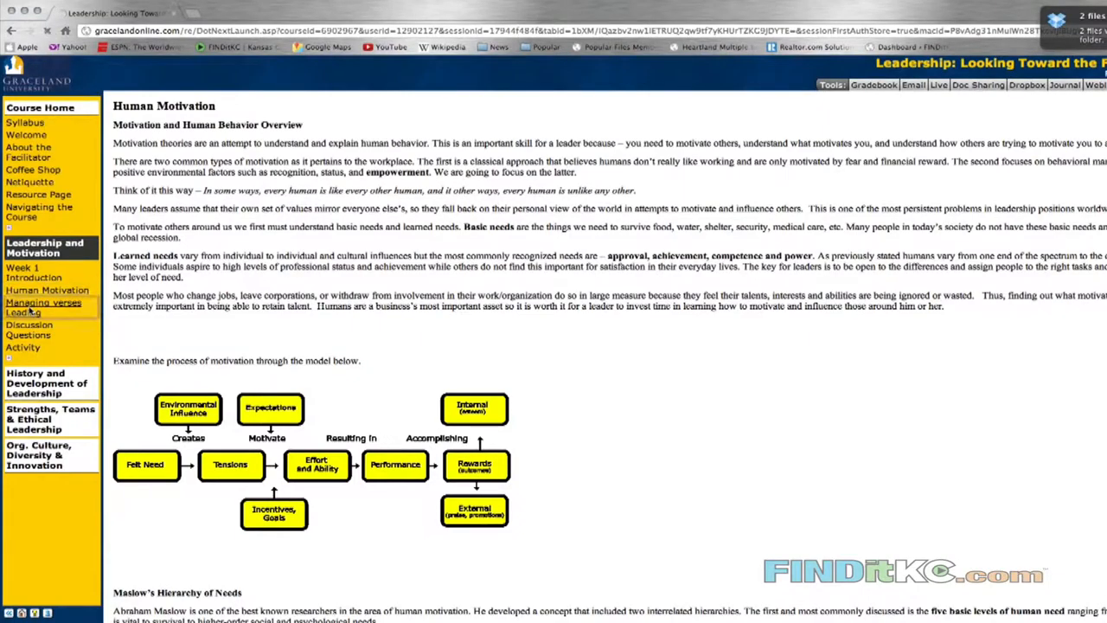
{"action": "left_click", "coordinate": [42, 307]}
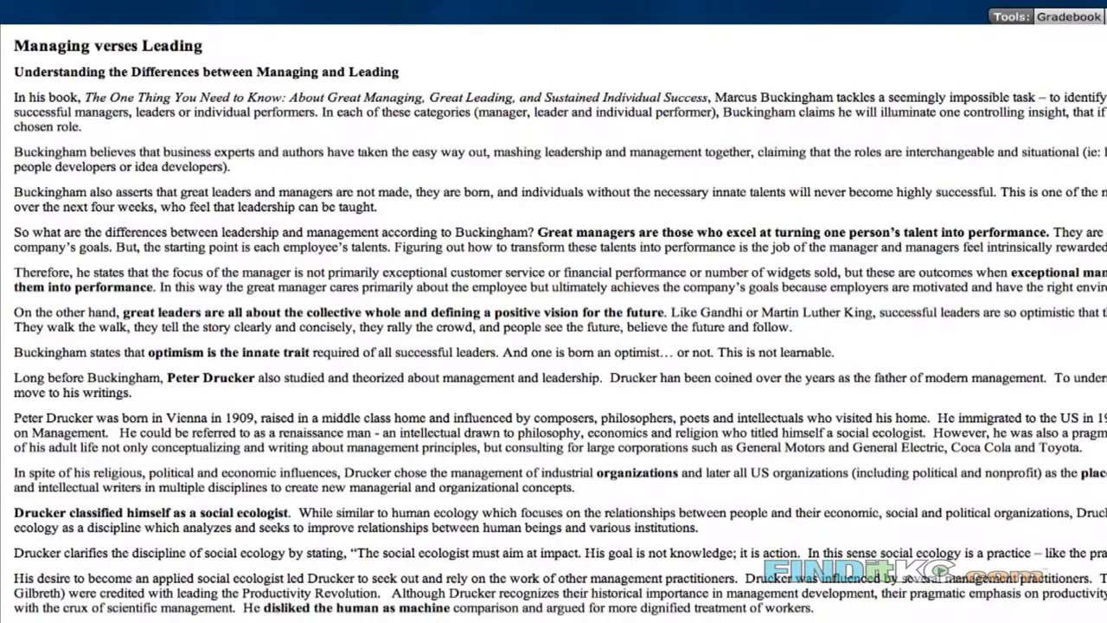
{"action": "scroll", "scroll_direction": "down", "scroll_amount": 3}
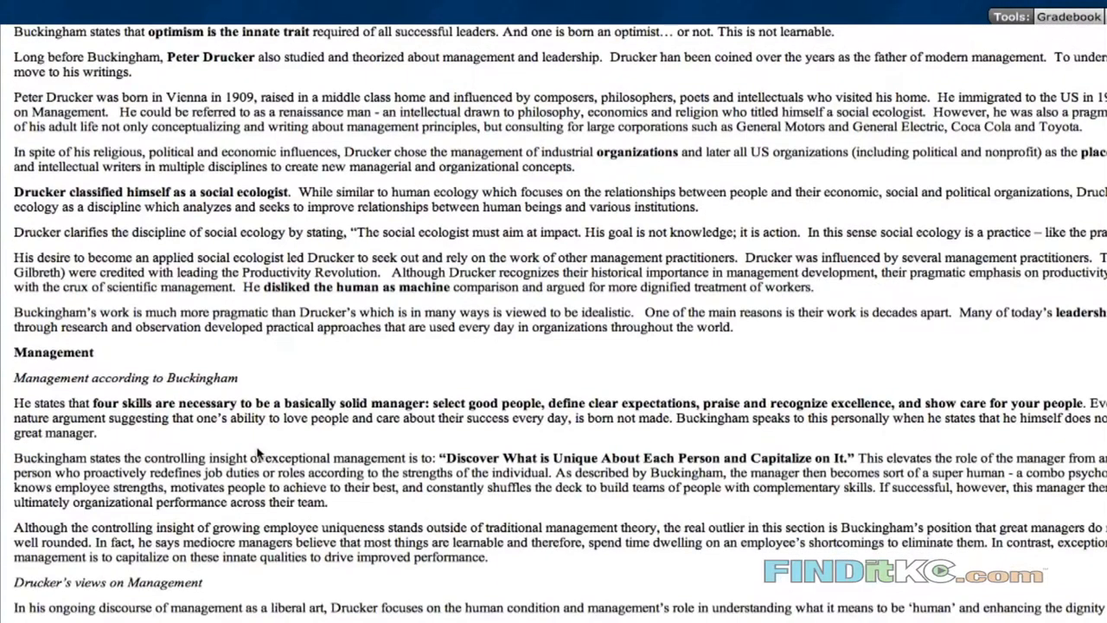
{"action": "scroll", "scroll_direction": "down", "scroll_amount": 3}
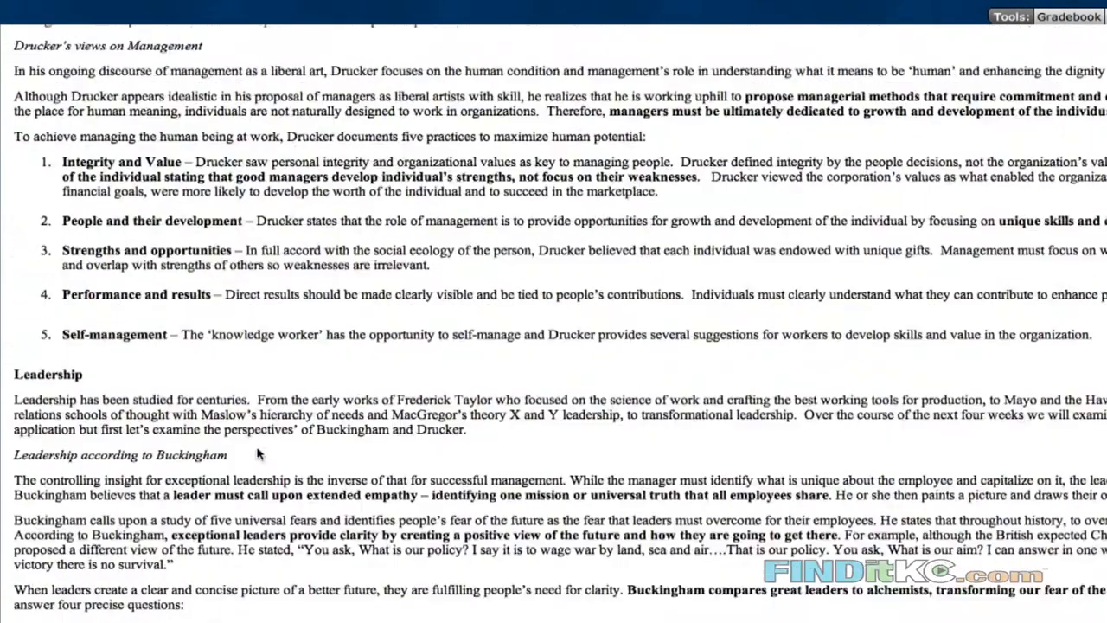
{"action": "scroll", "scroll_direction": "up", "scroll_amount": 3}
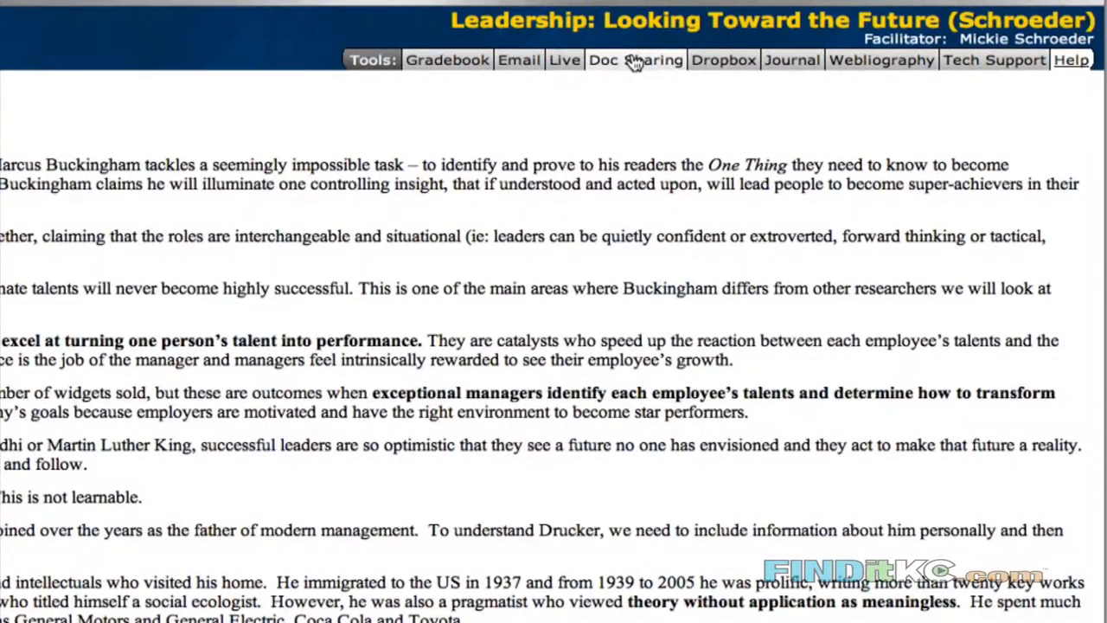
- Browse the Doc Sharing reading PDFs, then expand History and Development of Leadership
{"action": "left_click", "coordinate": [634, 60]}
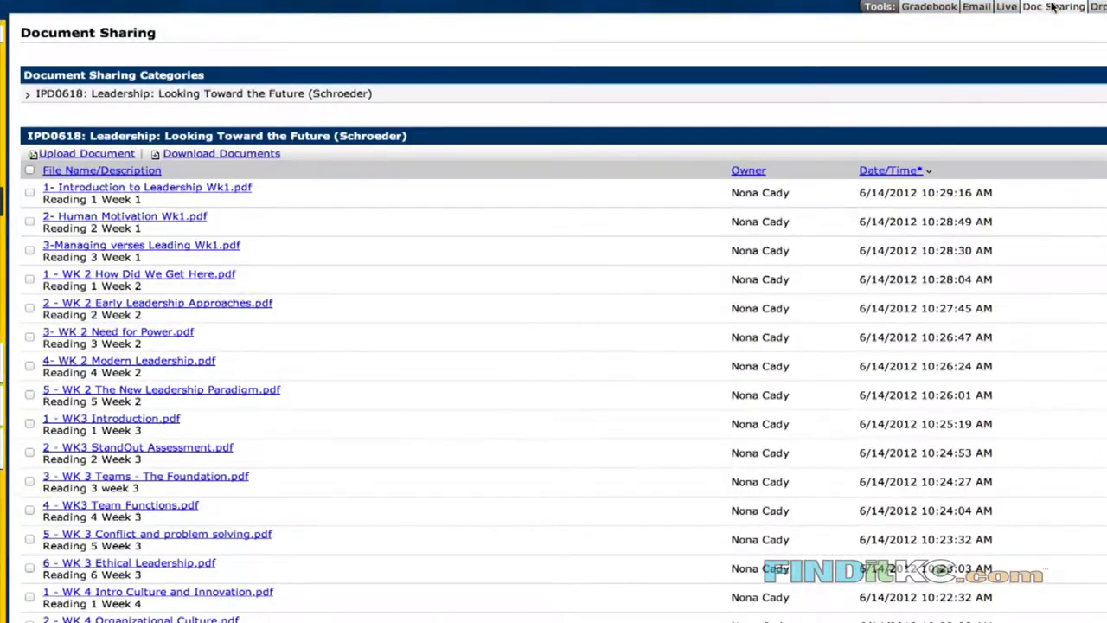
{"action": "mouse_move", "coordinate": [515, 336]}
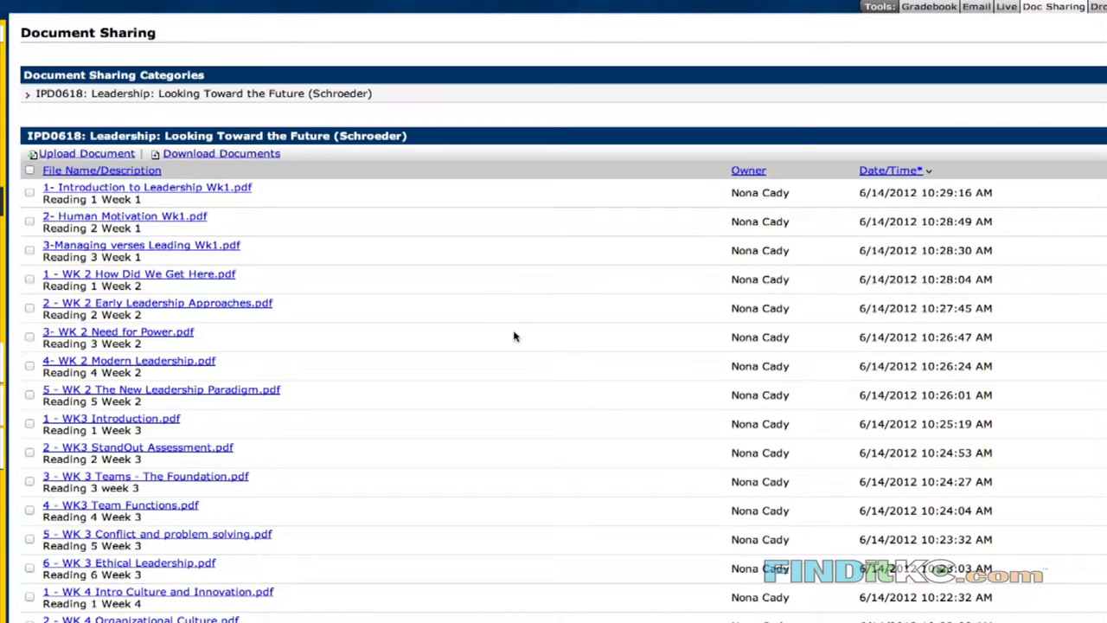
{"action": "mouse_move", "coordinate": [445, 264]}
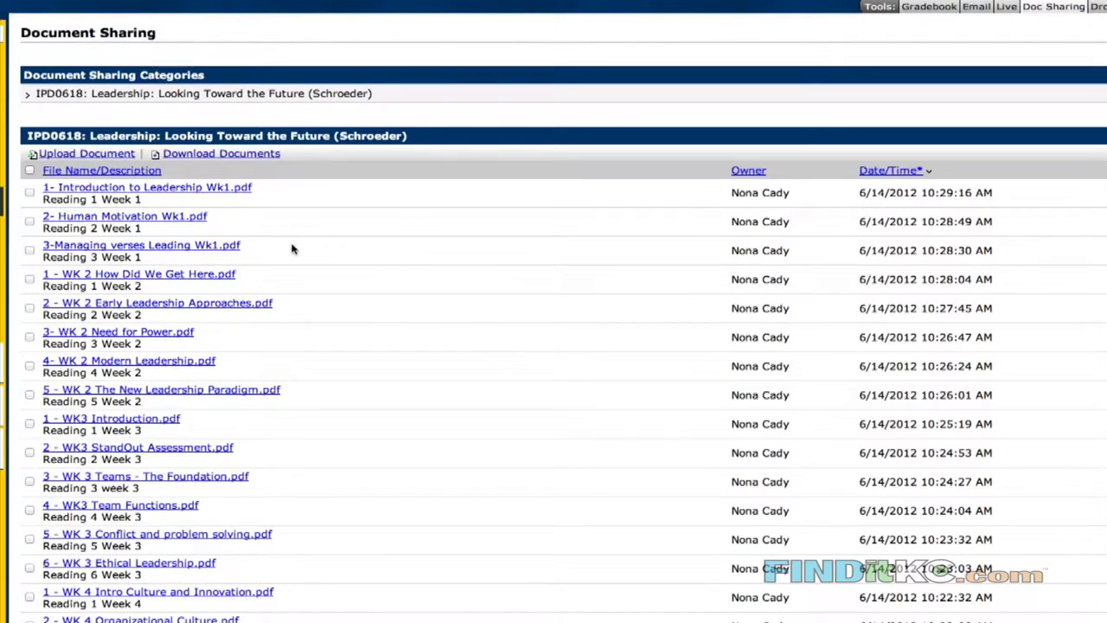
{"action": "mouse_move", "coordinate": [317, 253]}
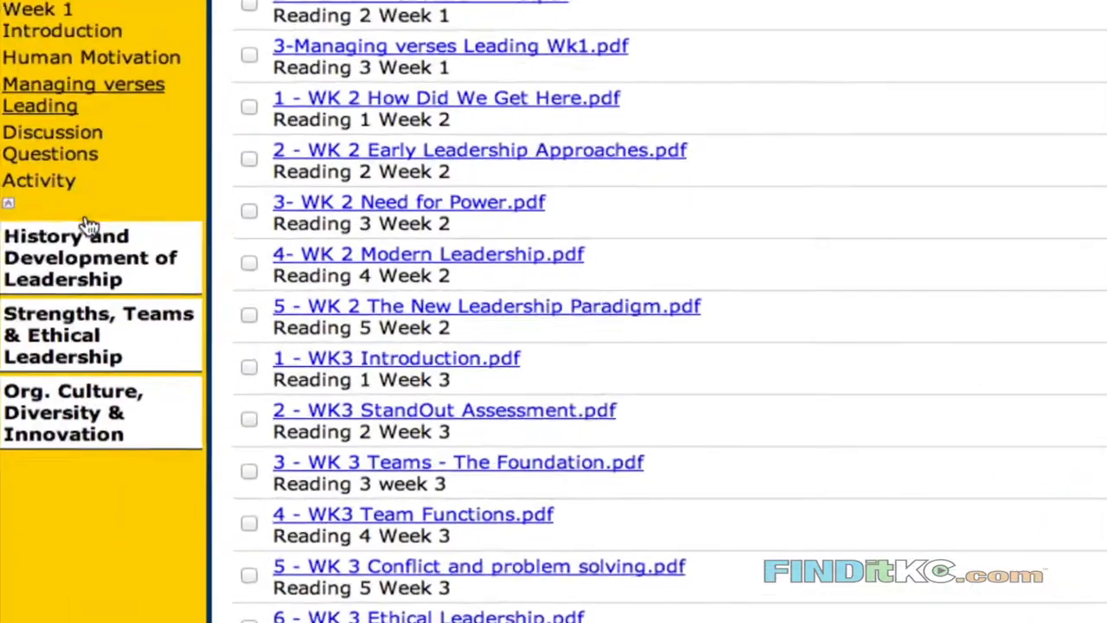
{"action": "left_click", "coordinate": [91, 257]}
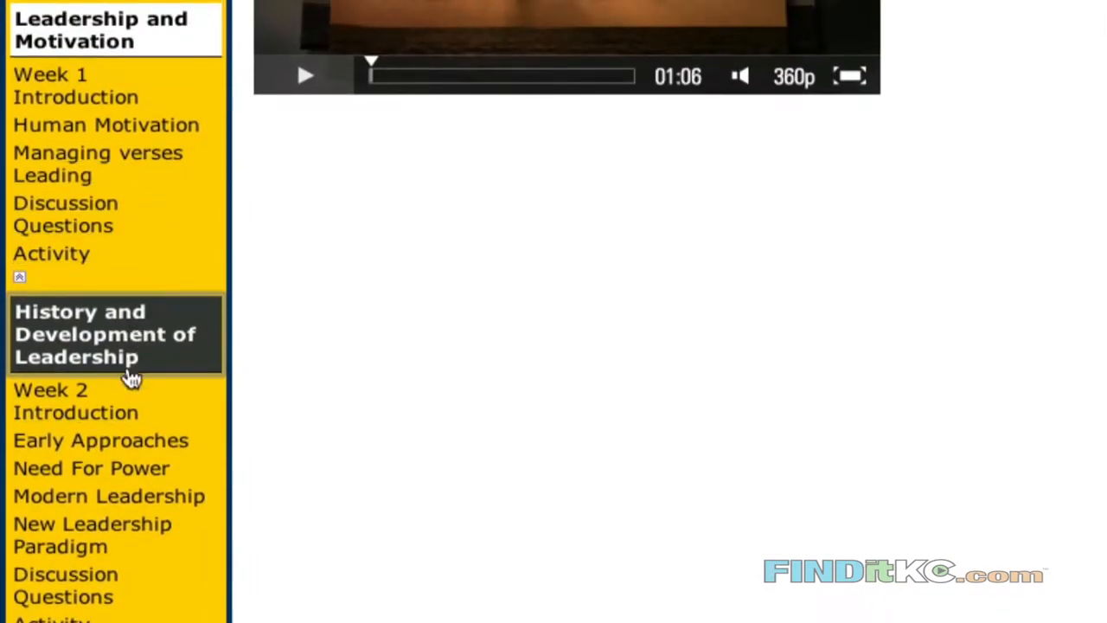
{"action": "mouse_move", "coordinate": [100, 282]}
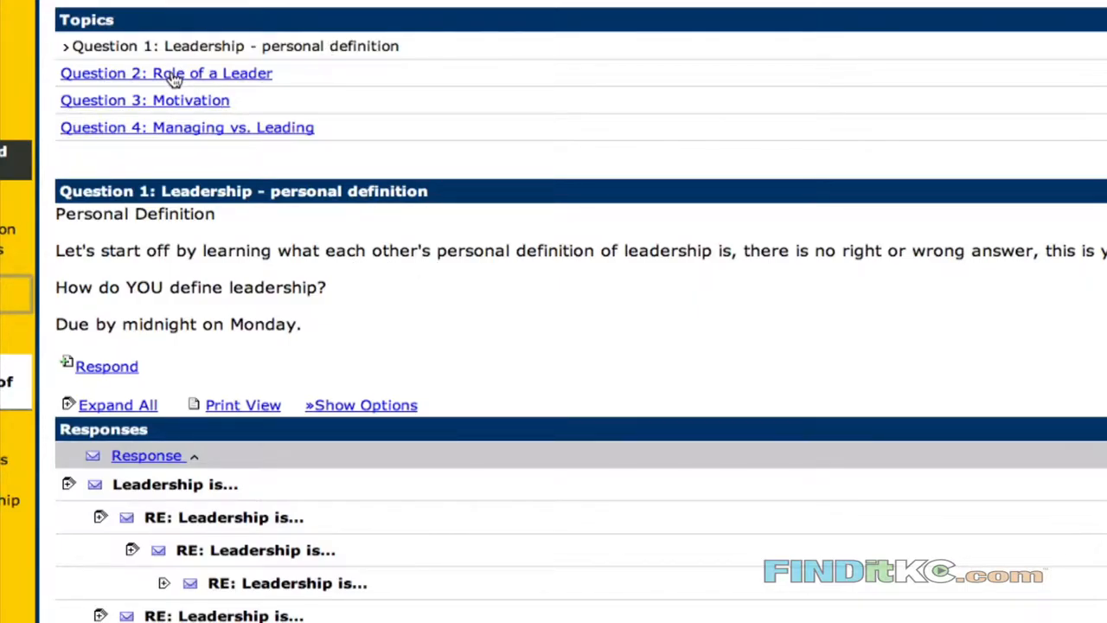
{"action": "left_click", "coordinate": [165, 73]}
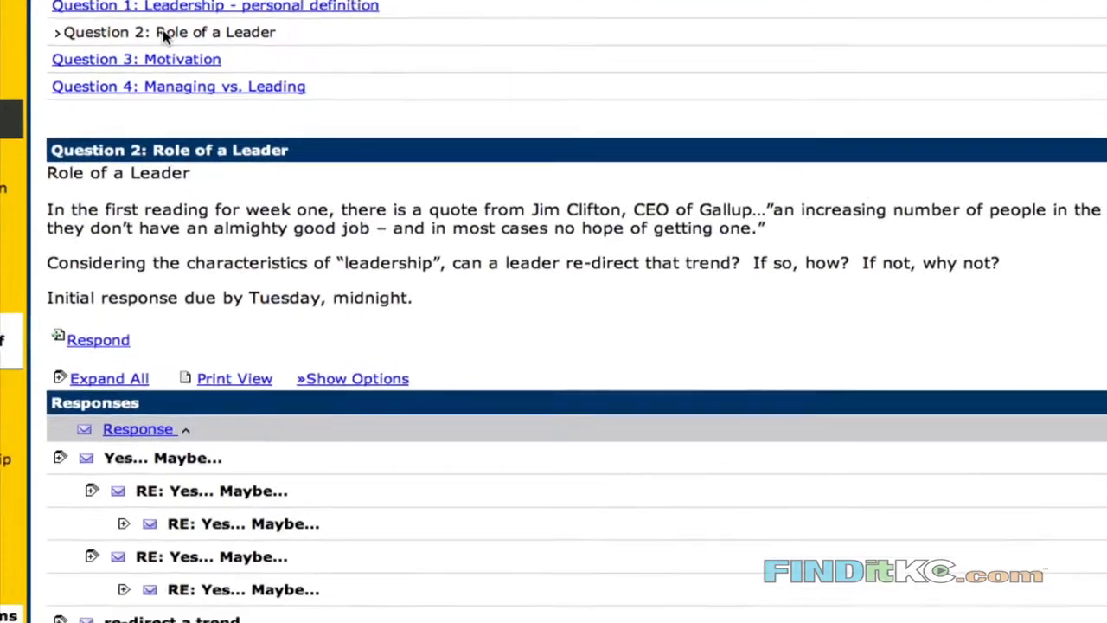
{"action": "scroll", "scroll_direction": "down", "scroll_amount": 3}
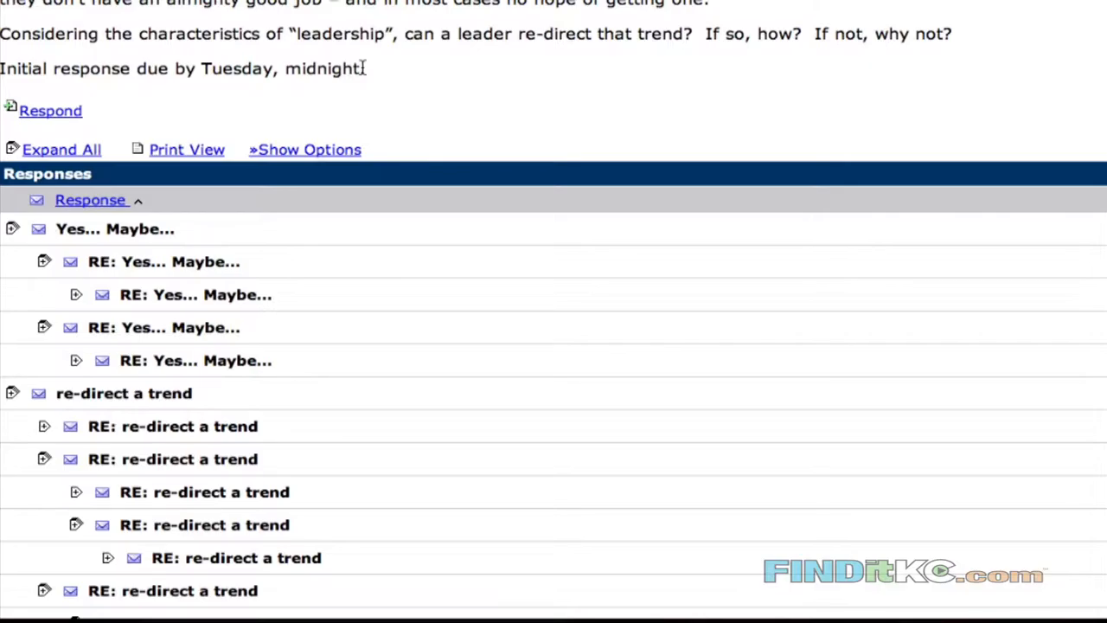
{"action": "scroll", "scroll_direction": "down", "scroll_amount": 3}
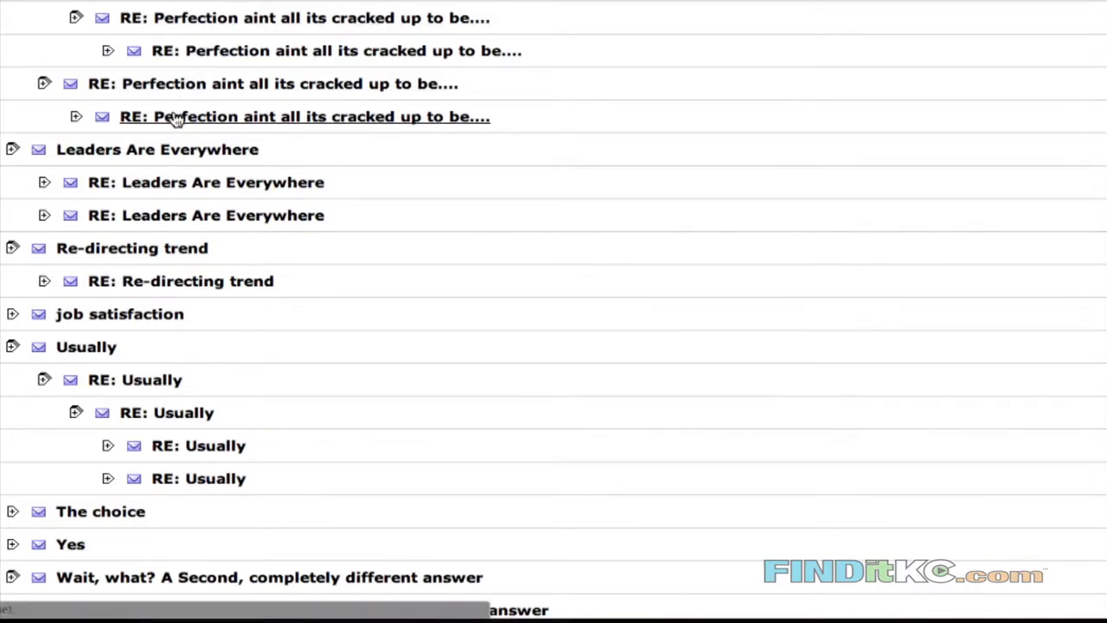
{"action": "scroll", "scroll_direction": "down", "scroll_amount": 3}
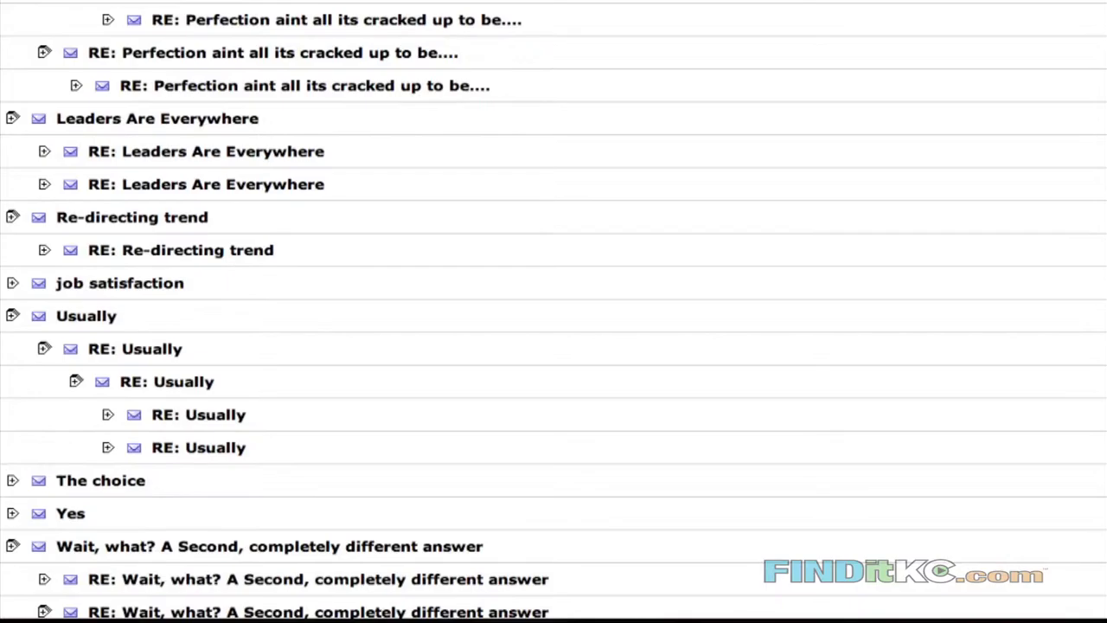
{"action": "scroll", "scroll_direction": "down", "scroll_amount": 3}
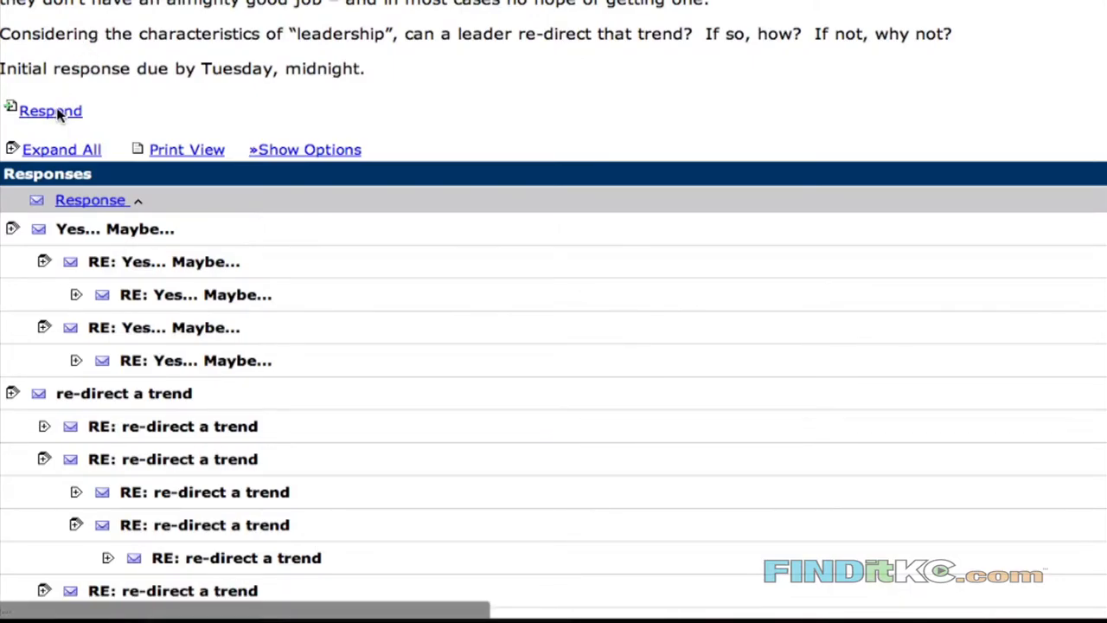
- Start a new response to the Role of a Leader discussion
{"action": "left_click", "coordinate": [50, 111]}
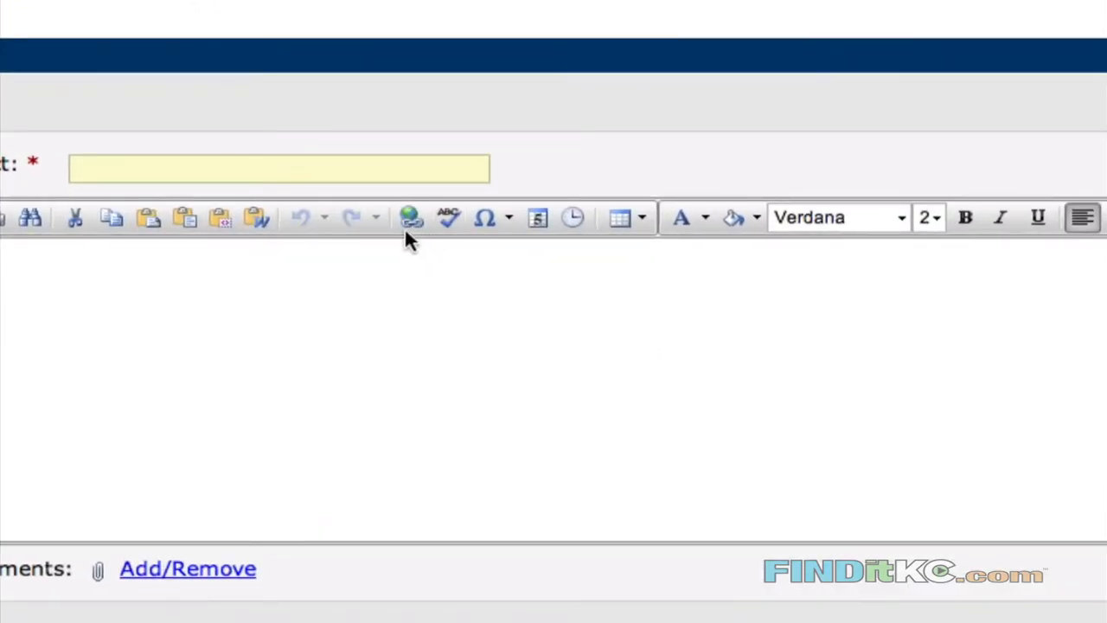
{"action": "mouse_move", "coordinate": [575, 373]}
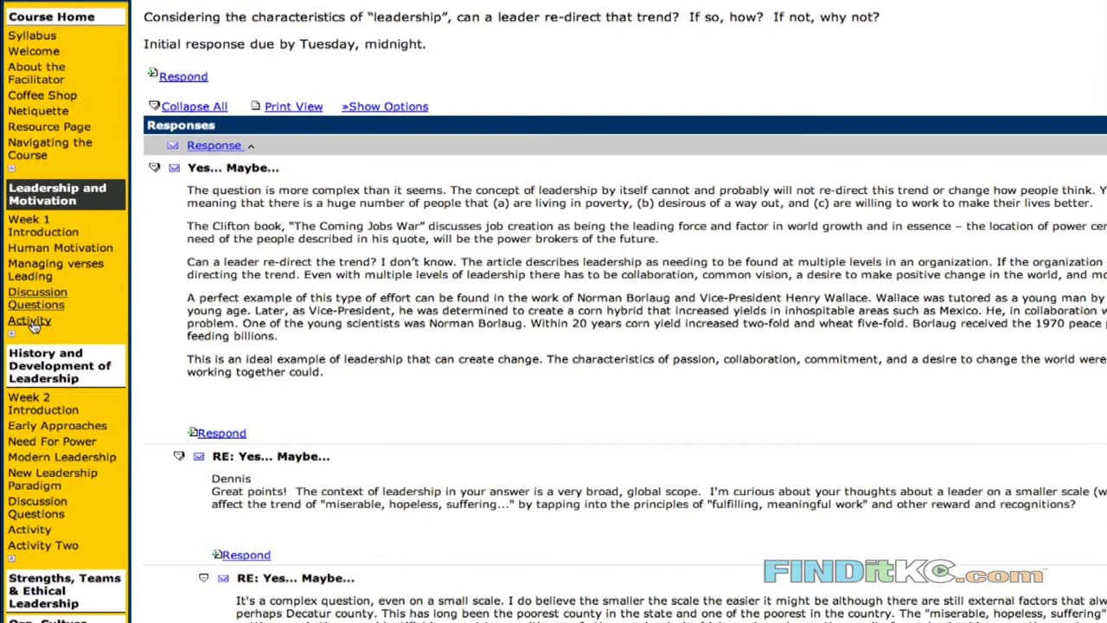
- Open the Week 1 Activity page, then the empty course Dropbox
{"action": "left_click", "coordinate": [30, 320]}
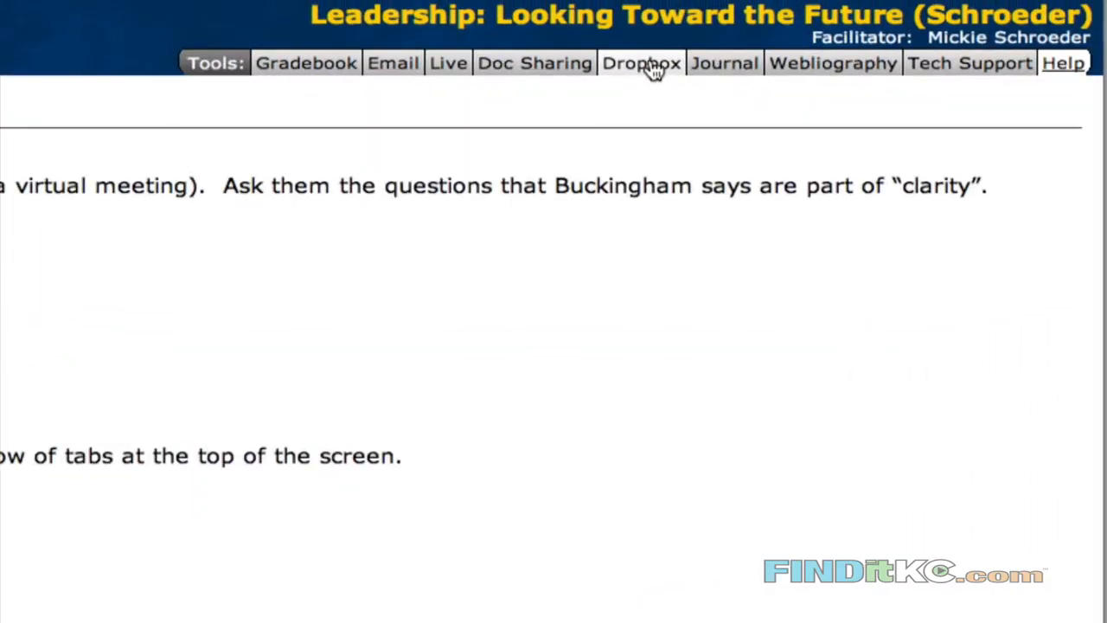
{"action": "left_click", "coordinate": [641, 63]}
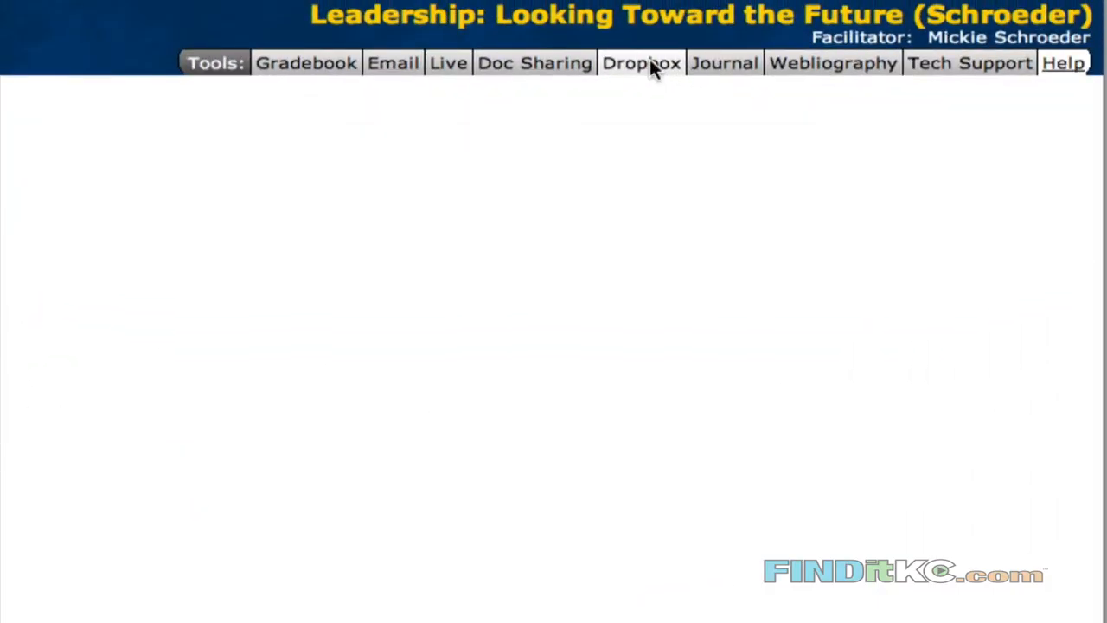
{"action": "left_click", "coordinate": [641, 62]}
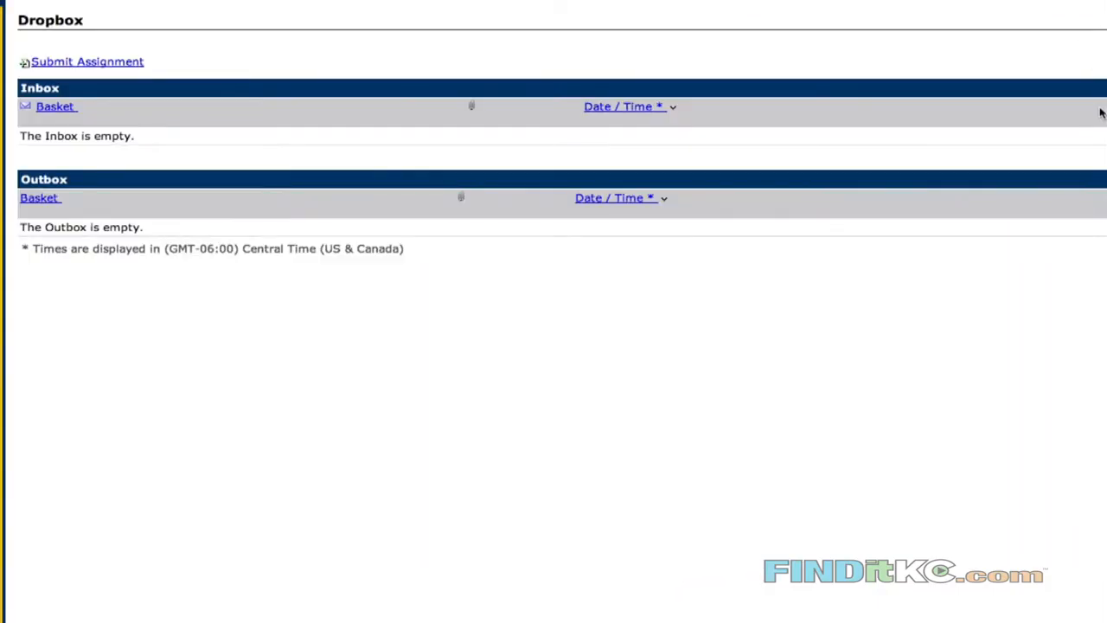
{"action": "mouse_move", "coordinate": [127, 17]}
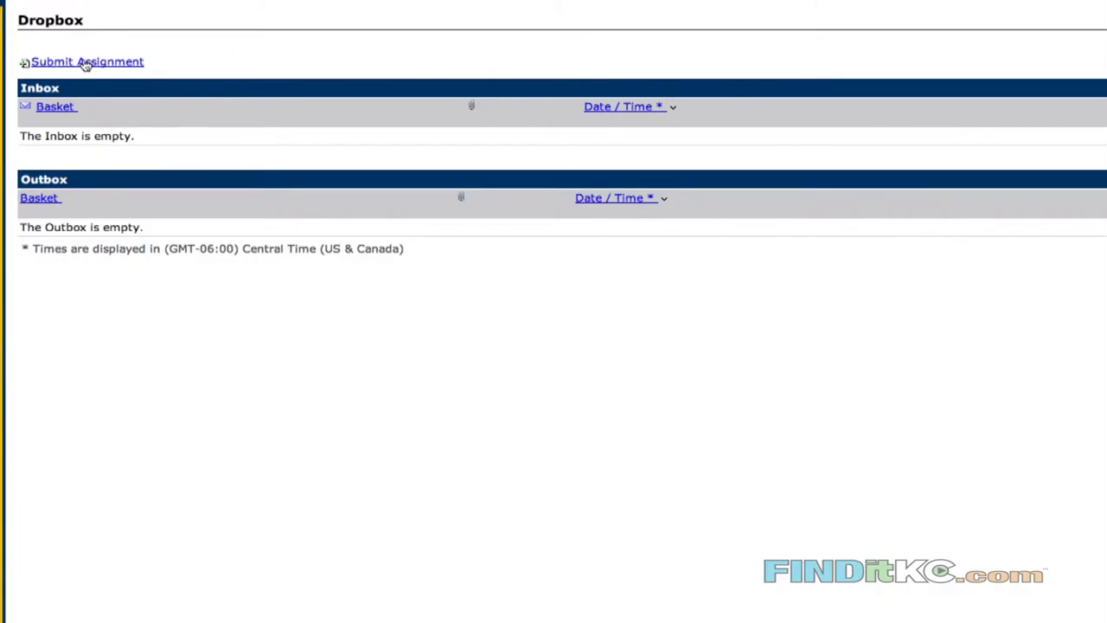
- Start an assignment submission and open then cancel the attachments window
{"action": "left_click", "coordinate": [87, 61]}
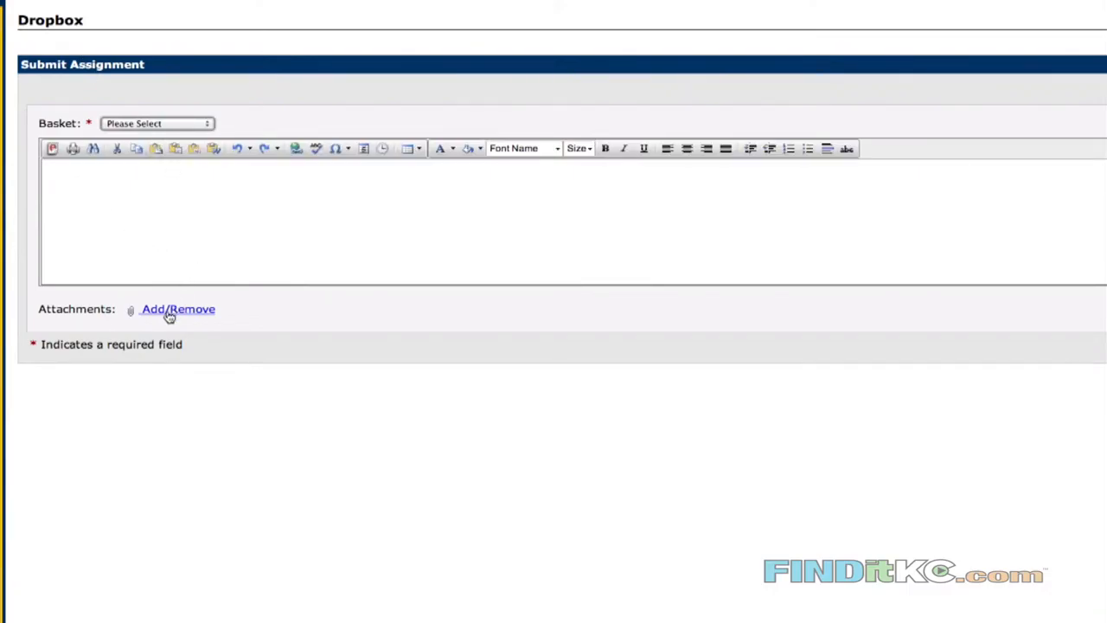
{"action": "left_click", "coordinate": [178, 309]}
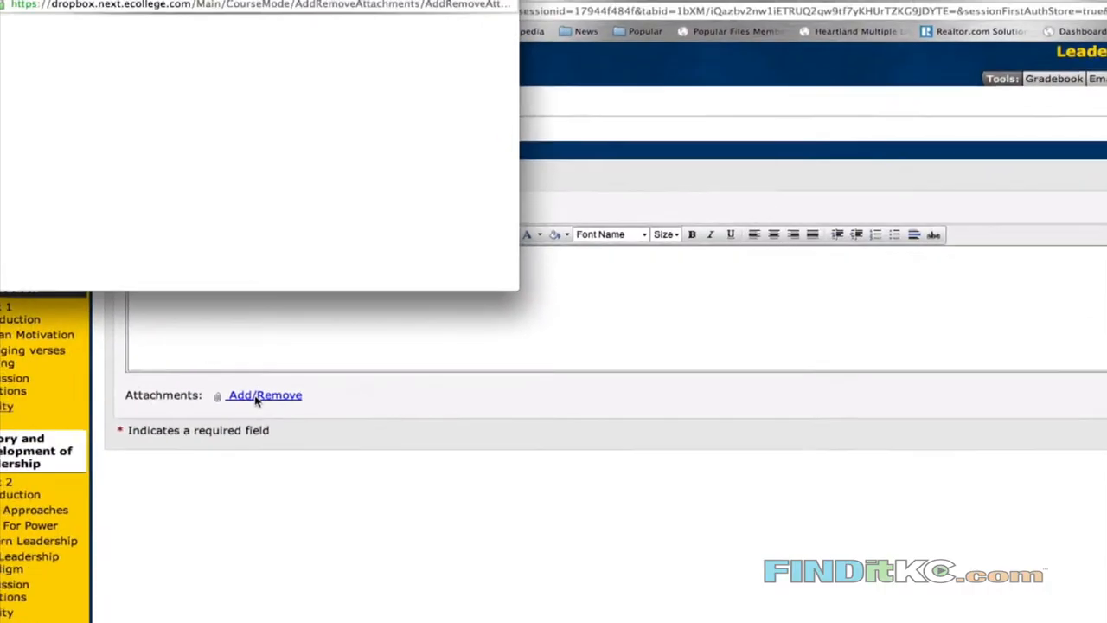
{"action": "left_click", "coordinate": [264, 394]}
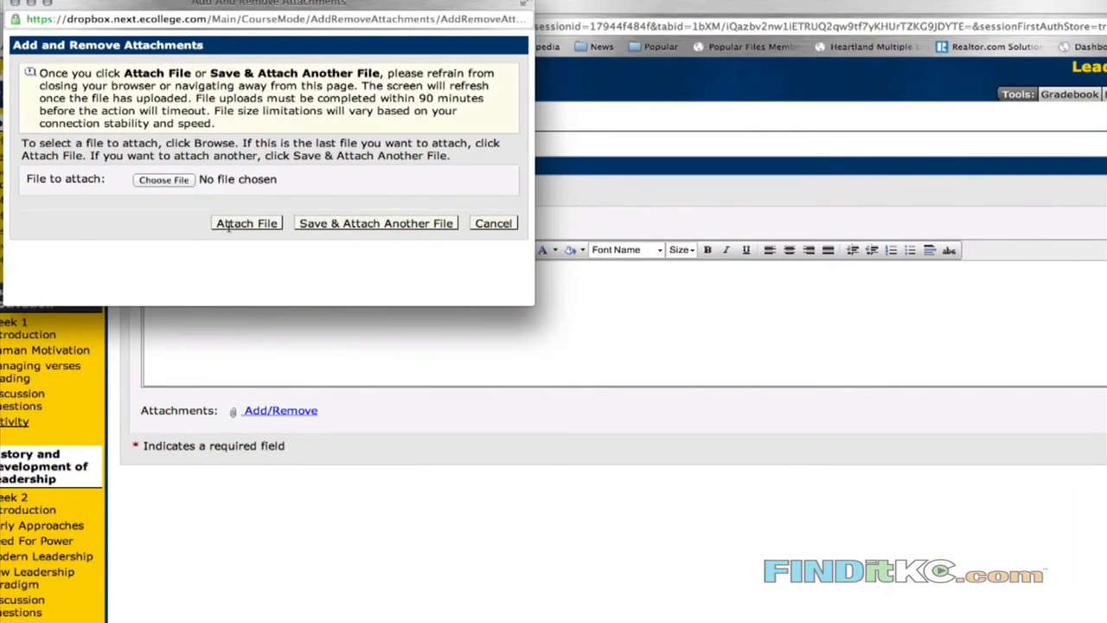
{"action": "mouse_move", "coordinate": [485, 238]}
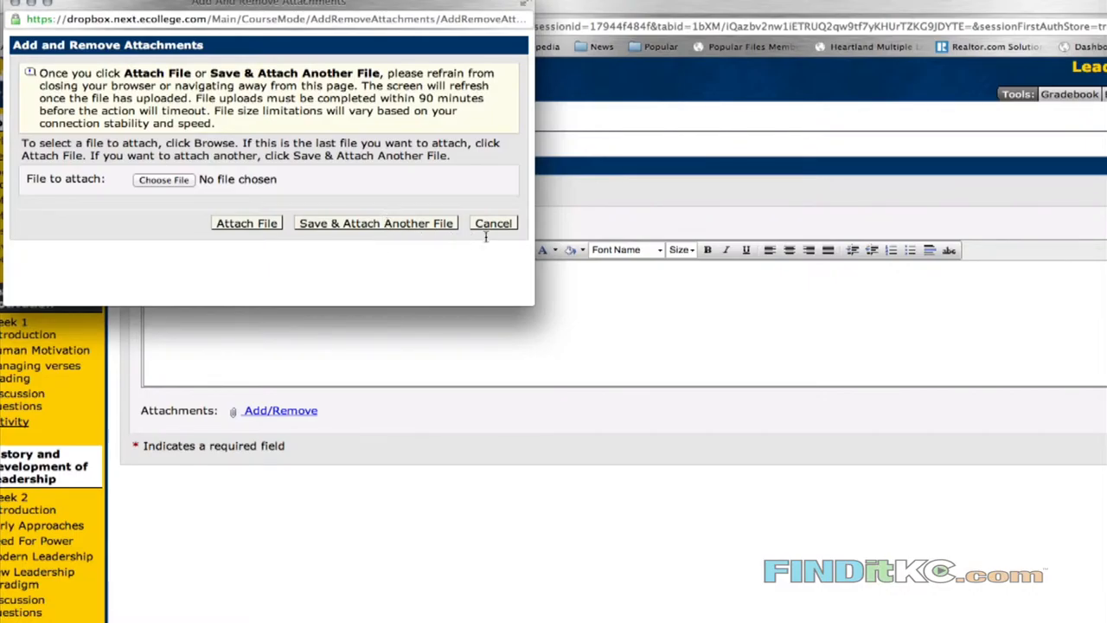
{"action": "left_click", "coordinate": [493, 223]}
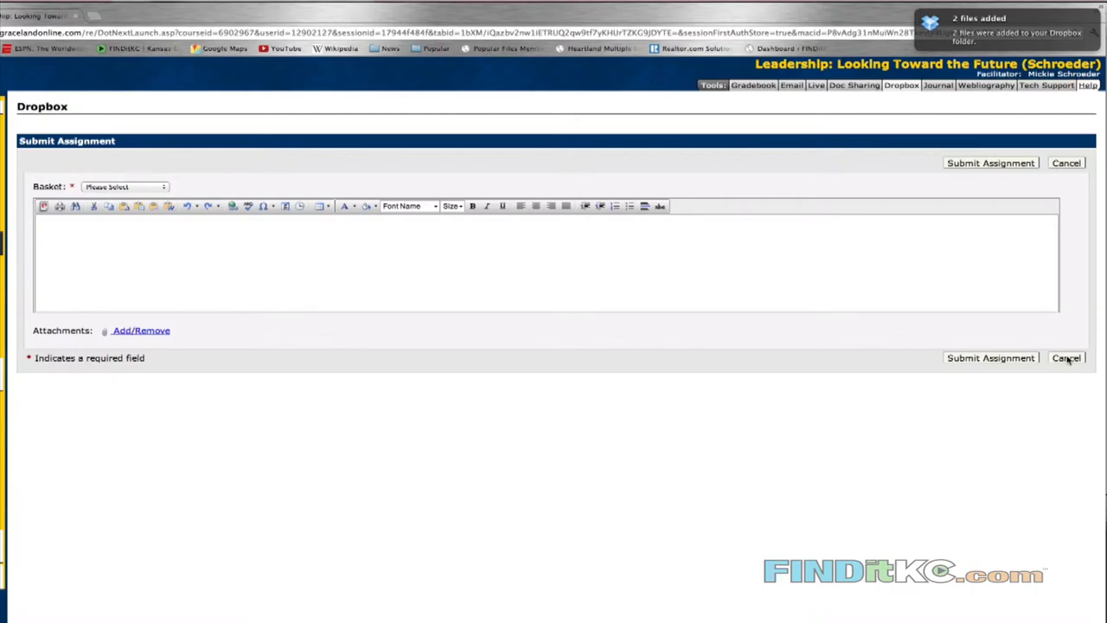
- Cancel the assignment submission to reach the Week 2 Activity Two page
{"action": "left_click", "coordinate": [1065, 357]}
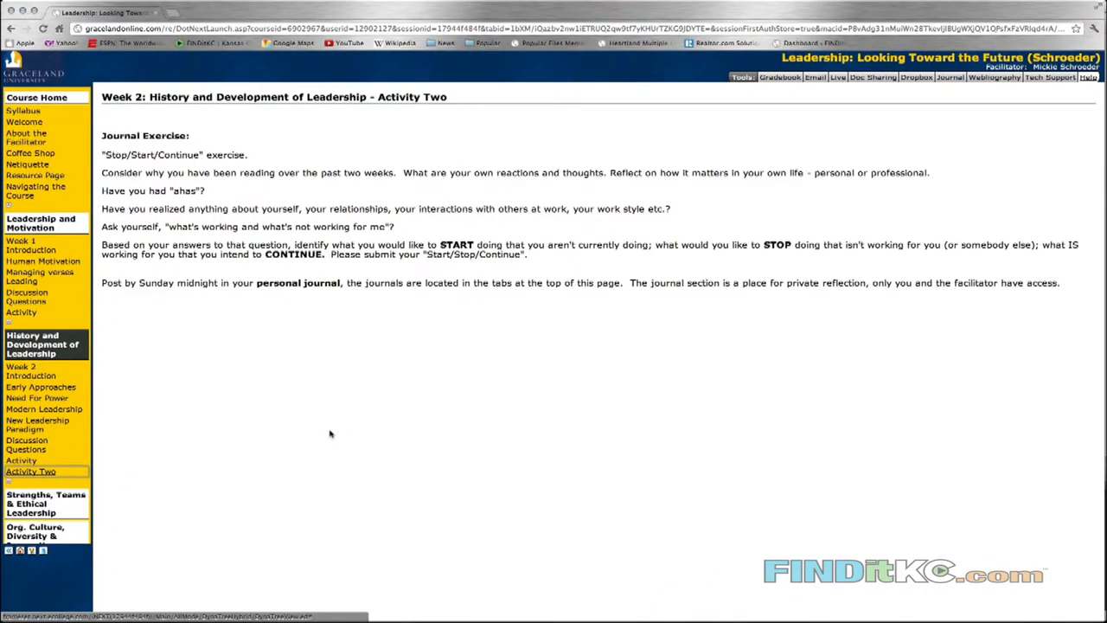
{"action": "mouse_move", "coordinate": [384, 302]}
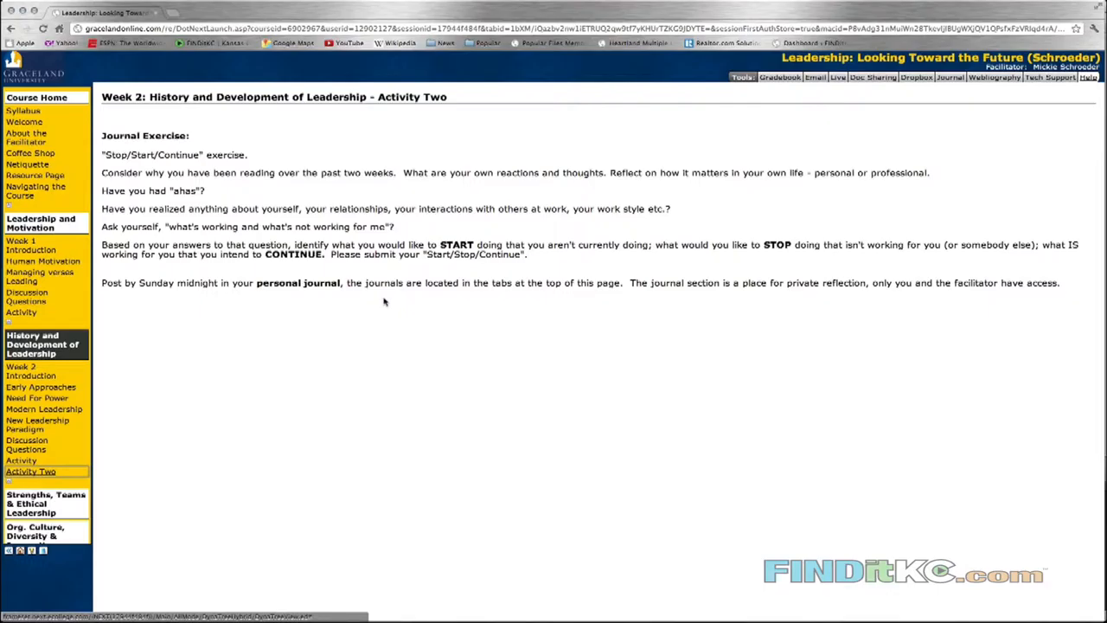
{"action": "mouse_move", "coordinate": [460, 277]}
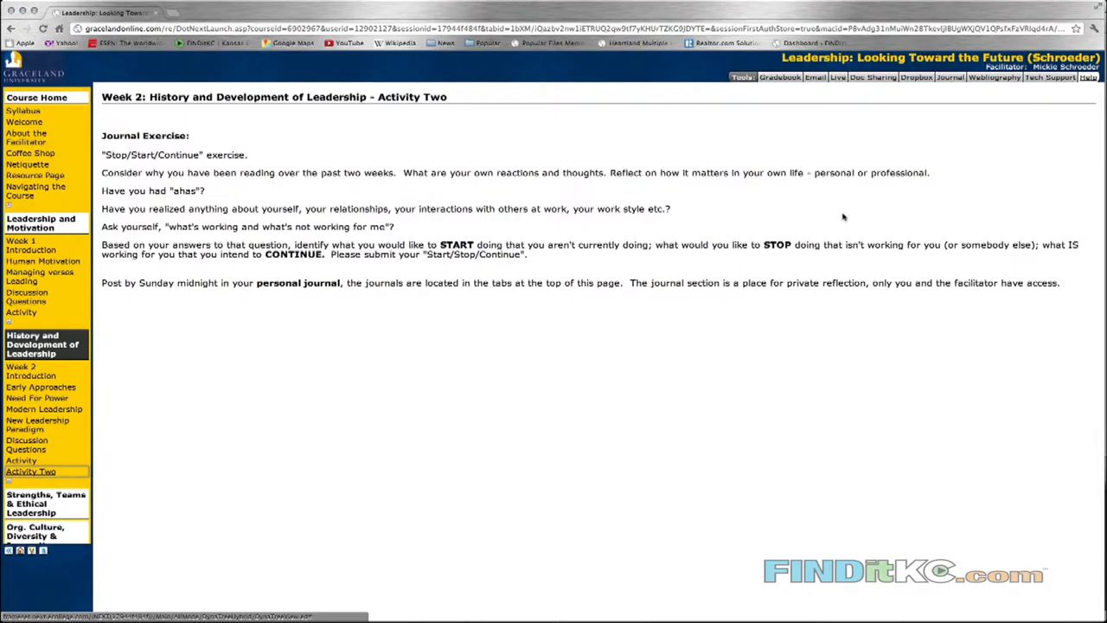
{"action": "mouse_move", "coordinate": [952, 138]}
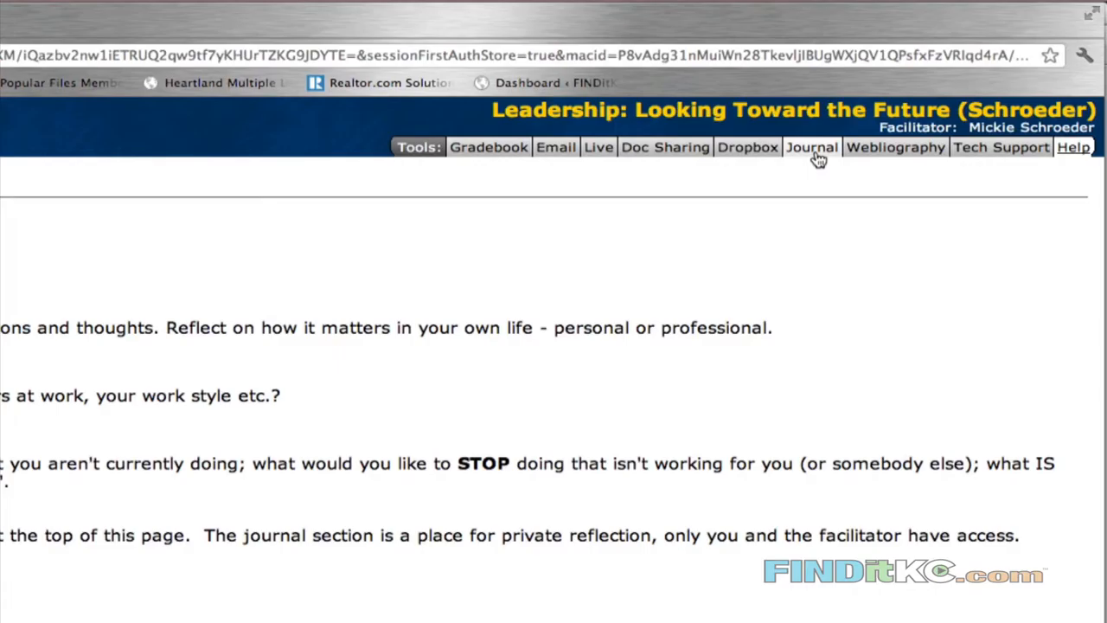
- View the empty journal's Add Entry form, then open Week 4 Activity Two
{"action": "left_click", "coordinate": [811, 147]}
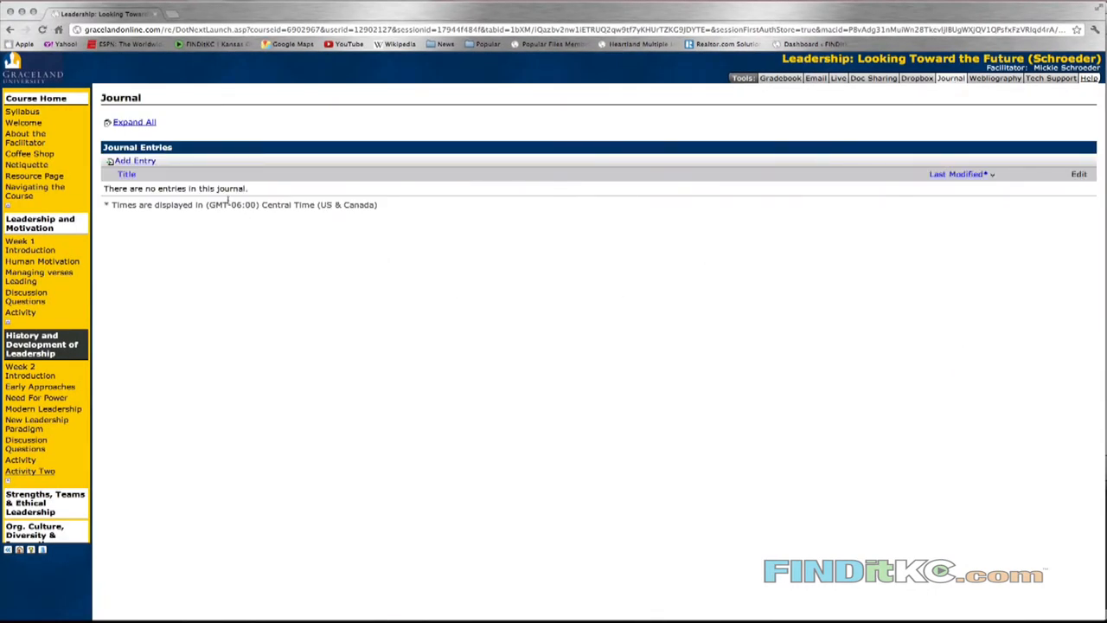
{"action": "left_click", "coordinate": [135, 161]}
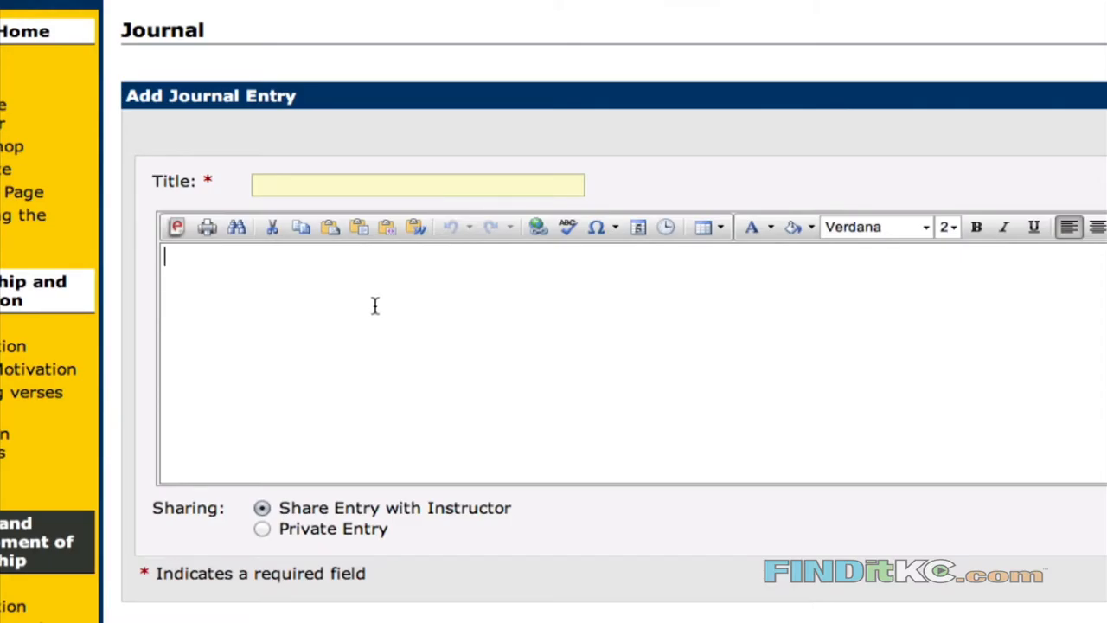
{"action": "mouse_move", "coordinate": [365, 355]}
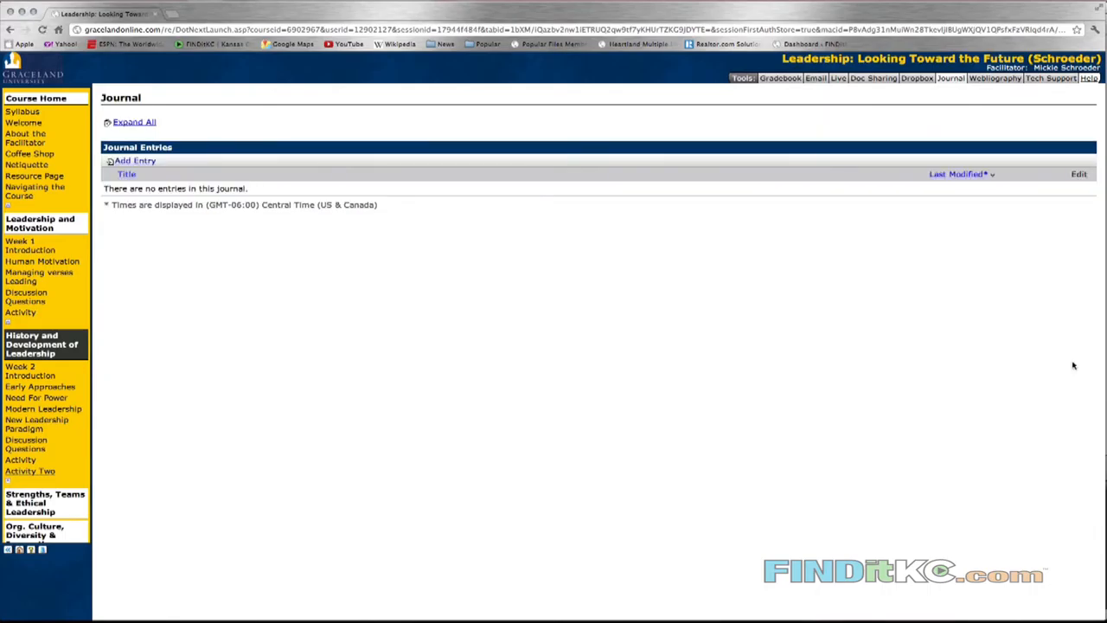
{"action": "left_click", "coordinate": [31, 470]}
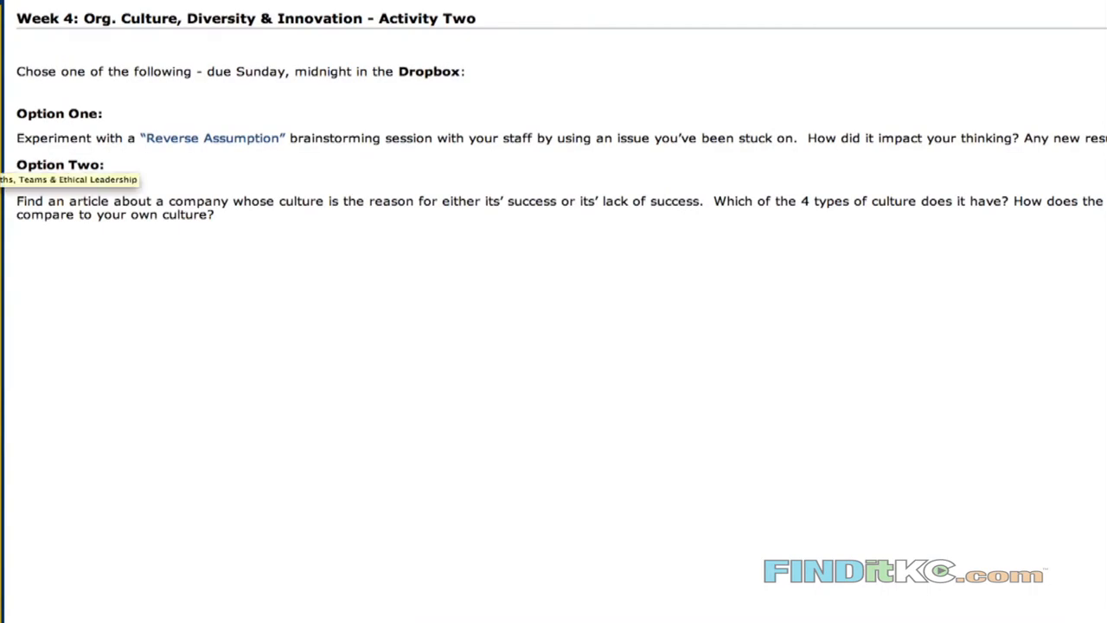